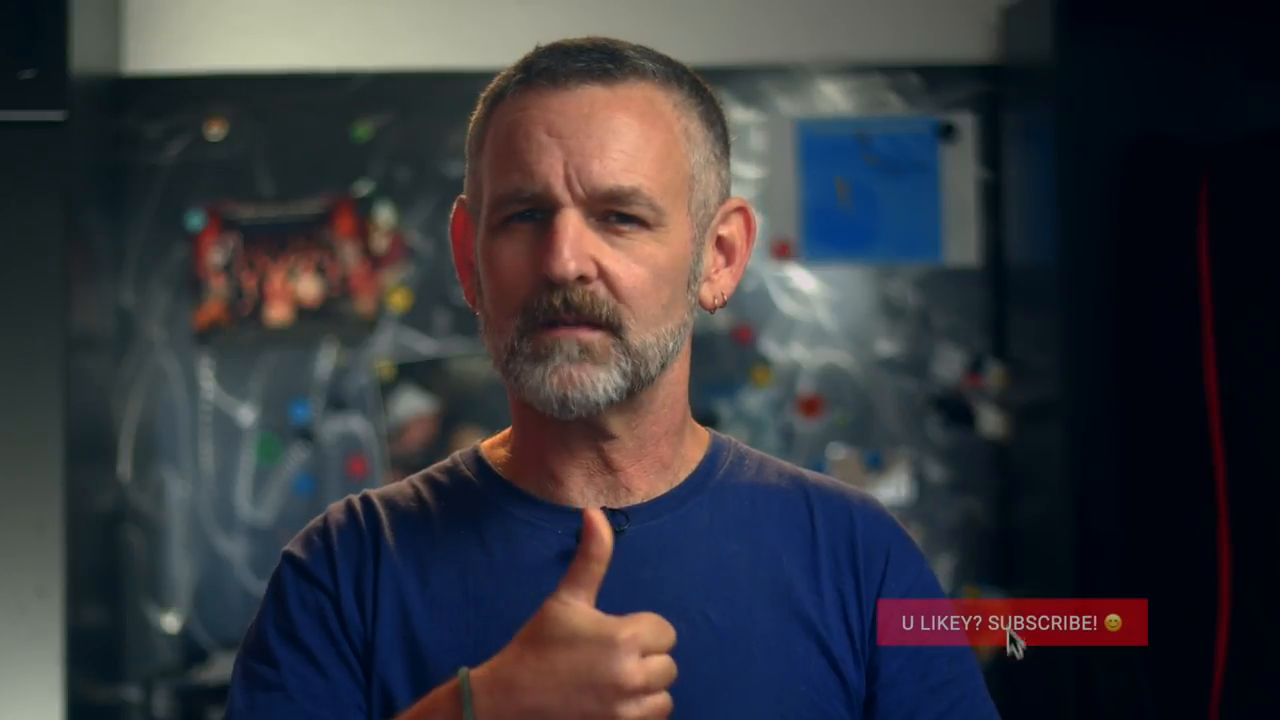
Step: Queue the ProRes RAW duck clip with the Apple ProRes 422 Proxy setting
{"action": "left_click", "coordinate": [1010, 622]}
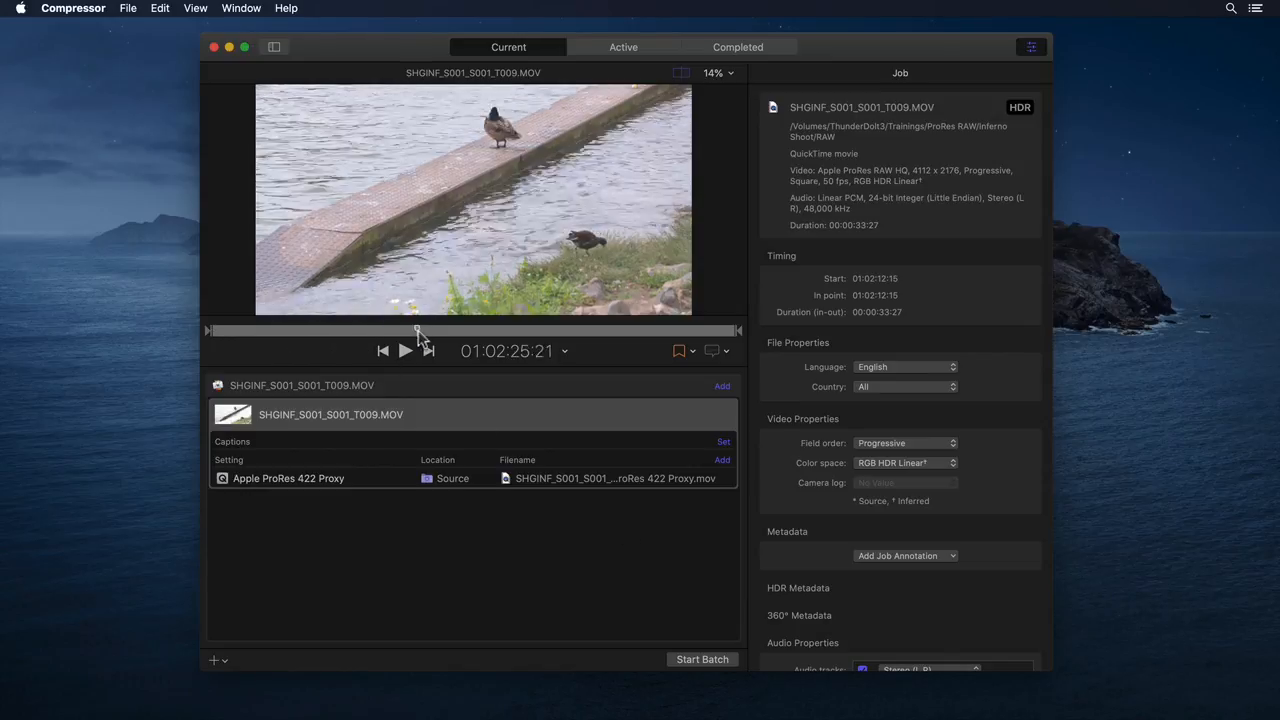
Step: Set the Proxy setting's RAW to log and Camera LUT both to Sony S-Log3/S-Gamut3
{"action": "left_click_drag", "start_coordinate": [418, 330], "coordinate": [473, 330]}
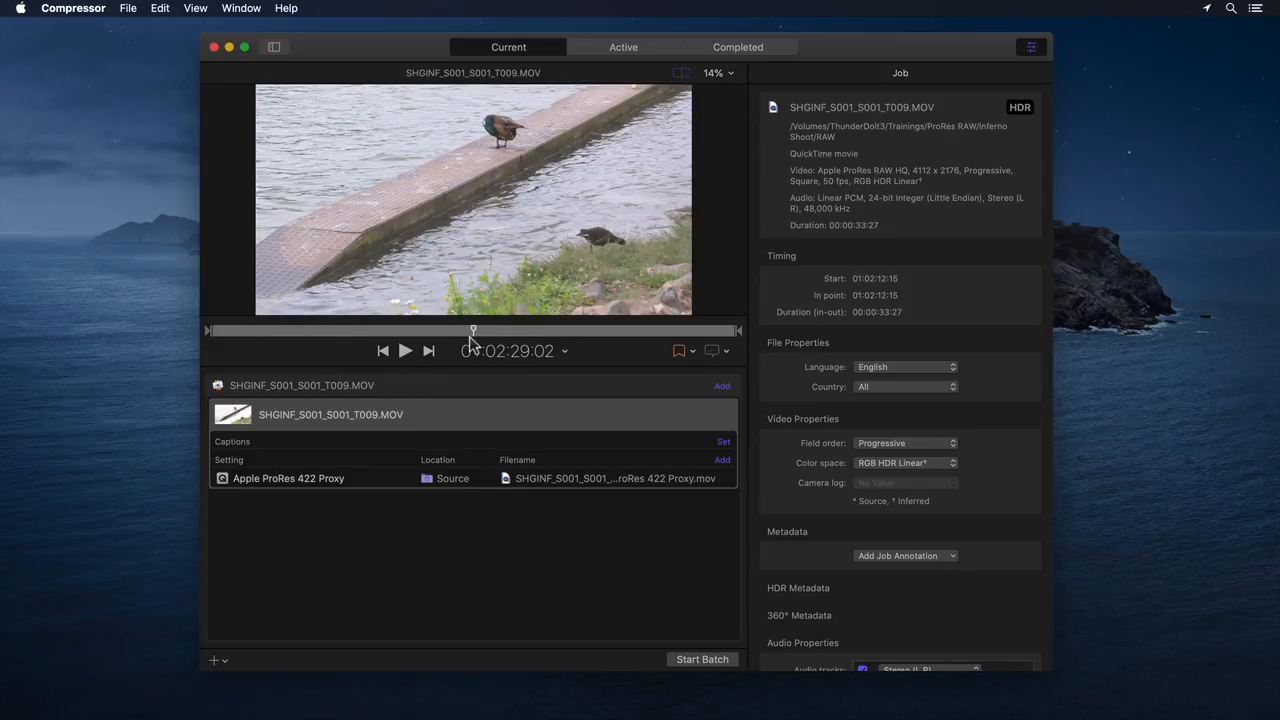
{"action": "mouse_move", "coordinate": [485, 511]}
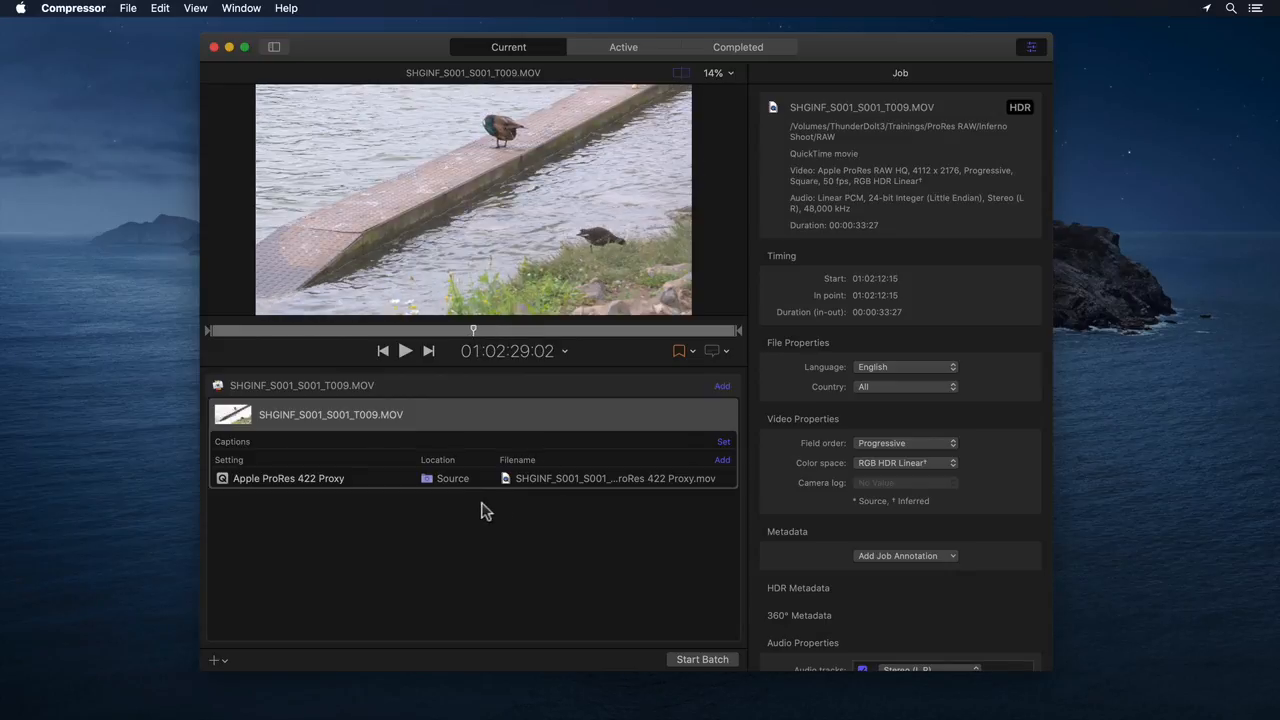
{"action": "left_click", "coordinate": [288, 478]}
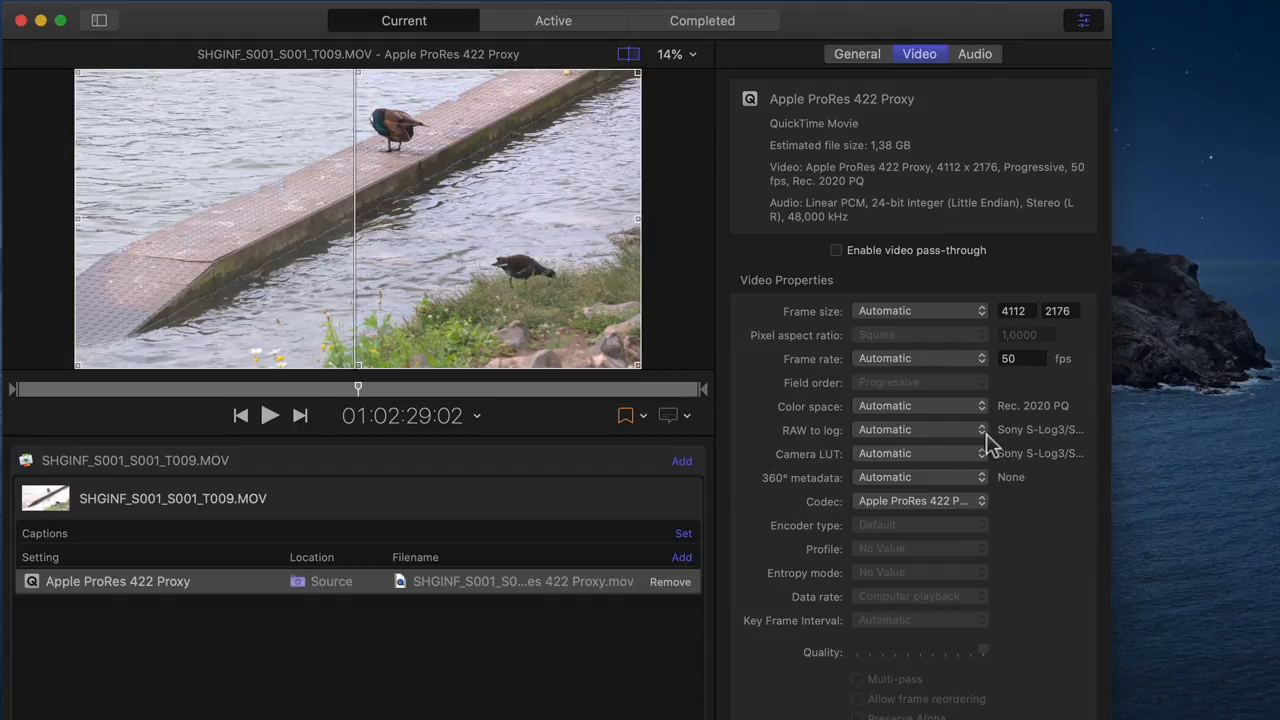
{"action": "left_click", "coordinate": [920, 429]}
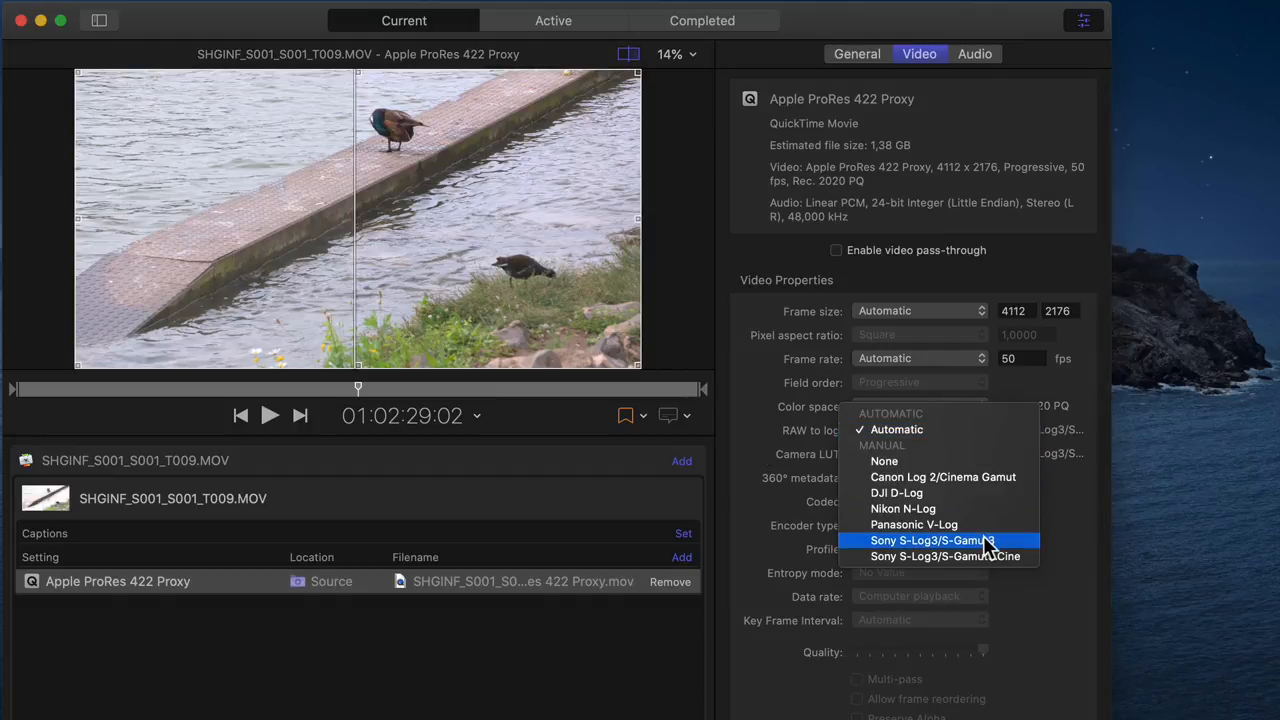
{"action": "left_click", "coordinate": [931, 540]}
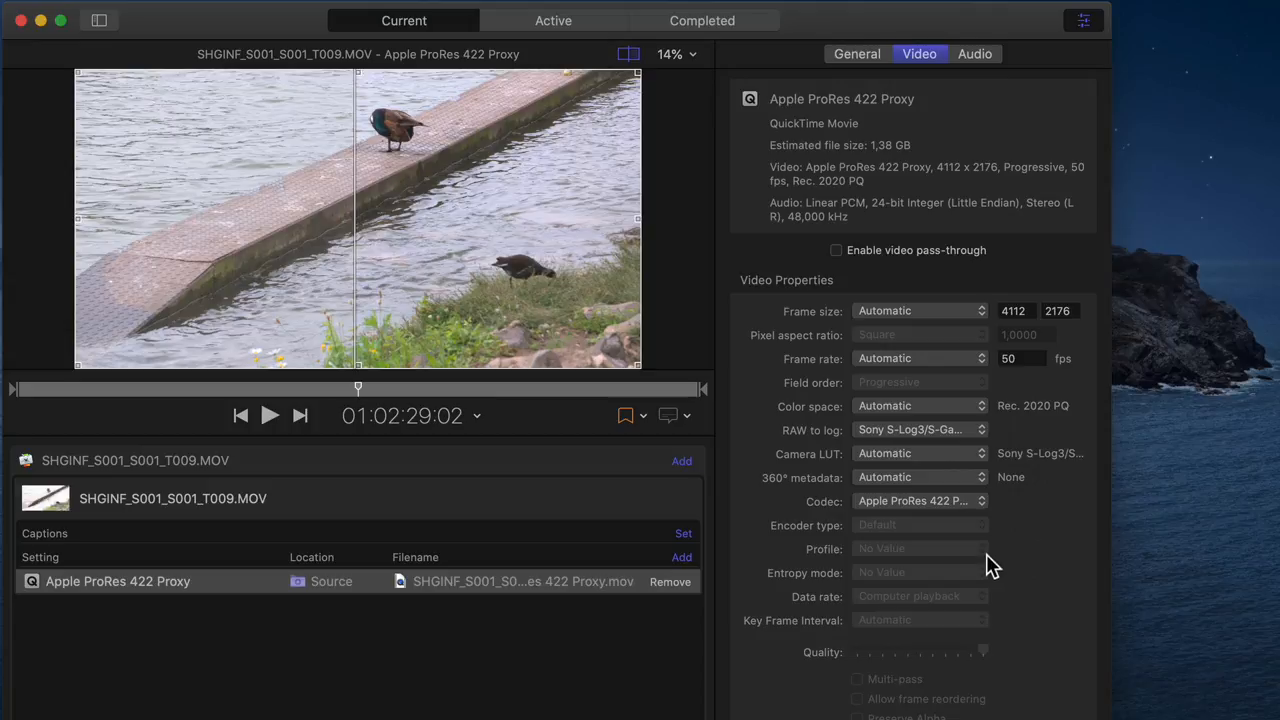
{"action": "mouse_move", "coordinate": [968, 468]}
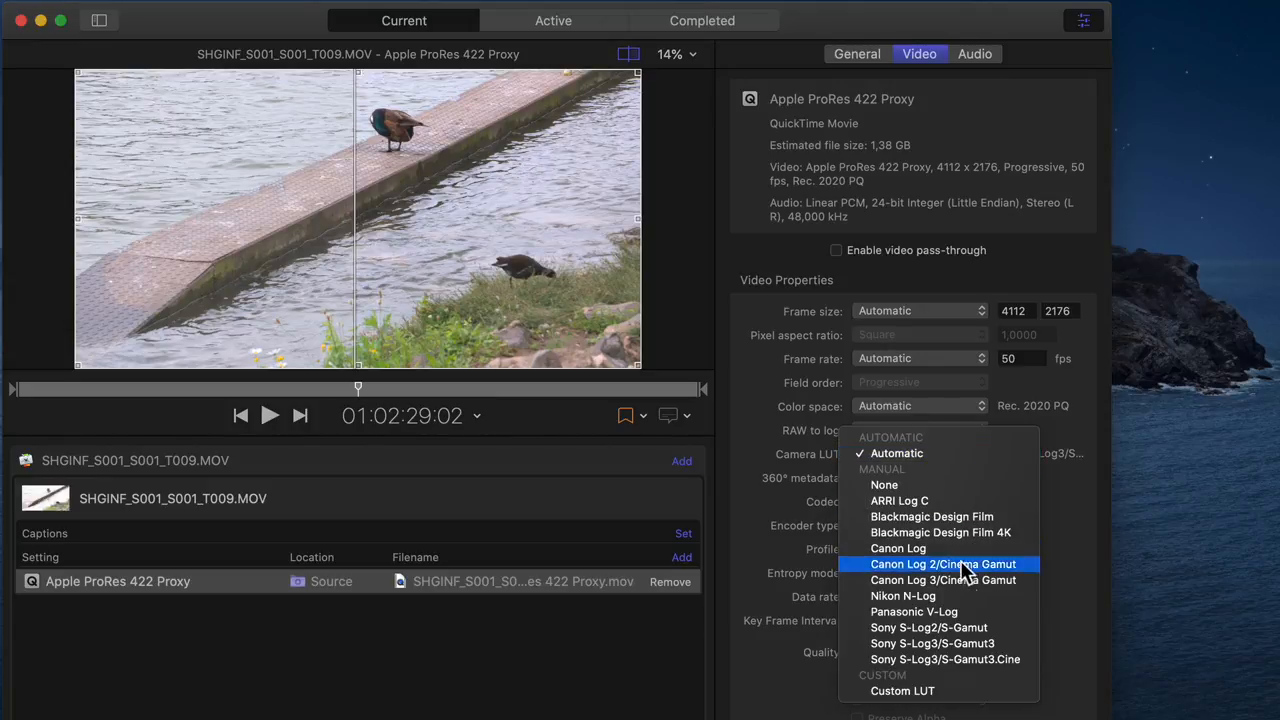
{"action": "mouse_move", "coordinate": [965, 643]}
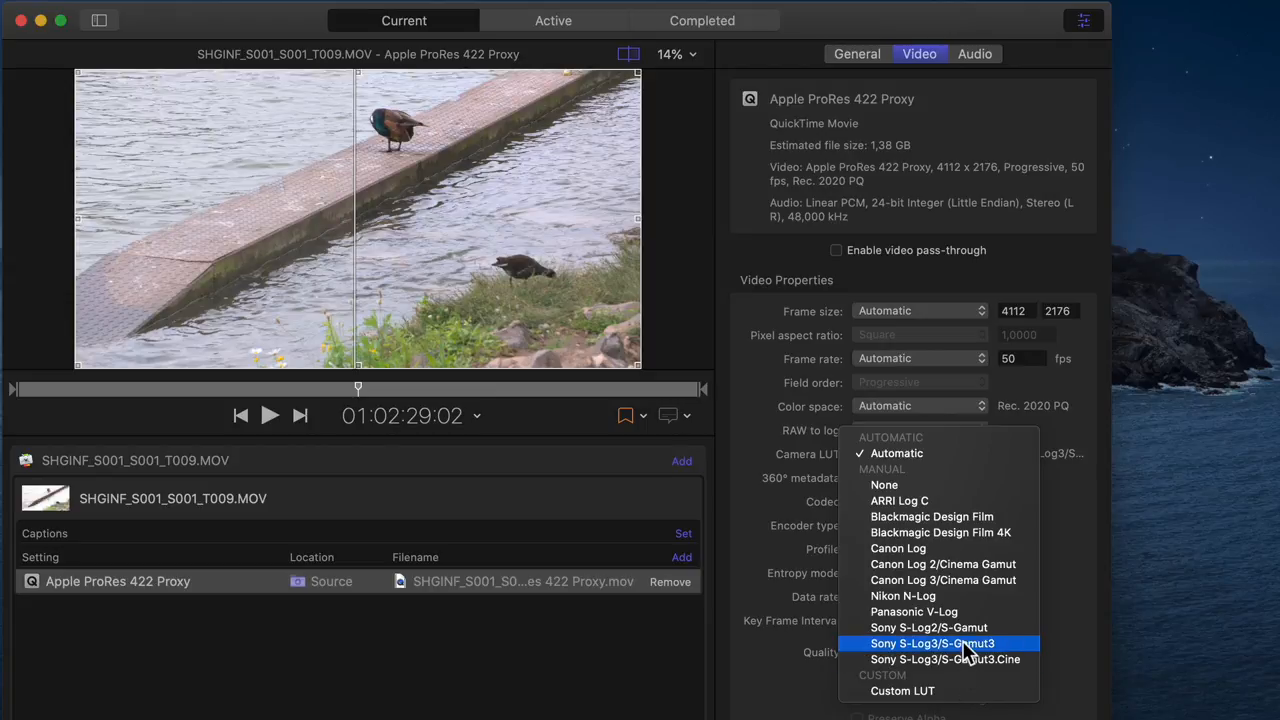
{"action": "left_click", "coordinate": [932, 643]}
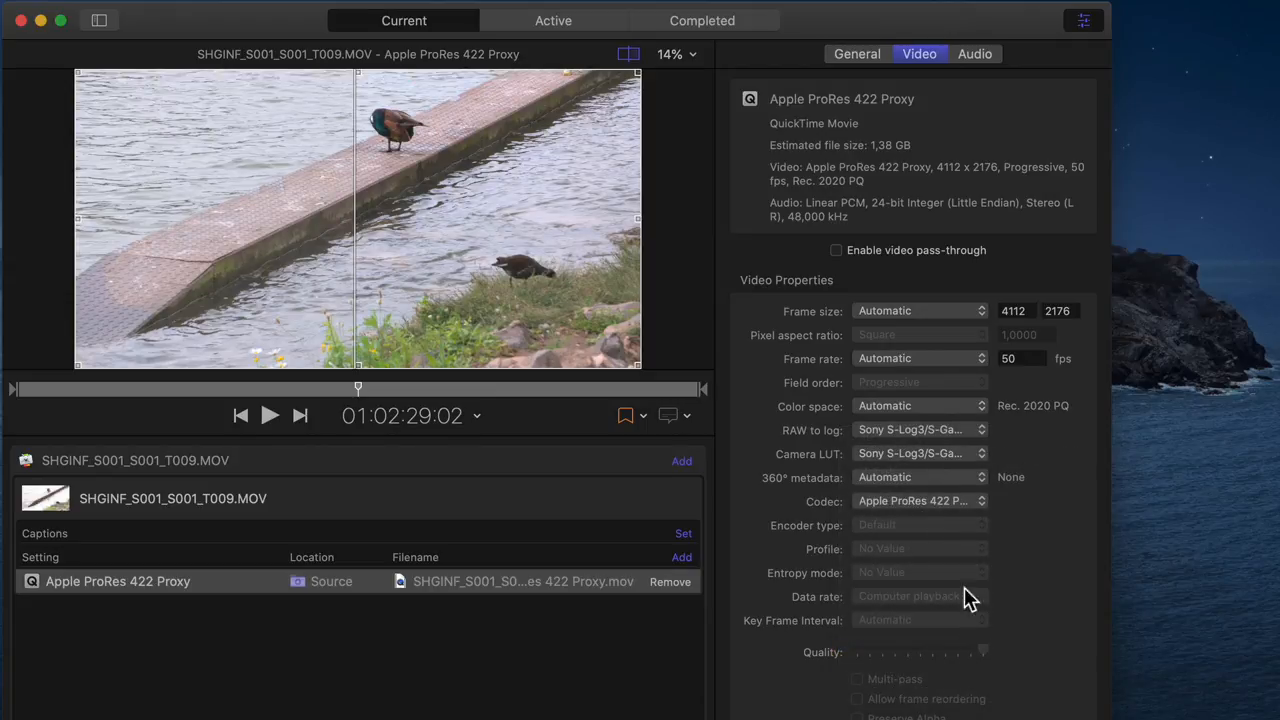
{"action": "left_click", "coordinate": [918, 453]}
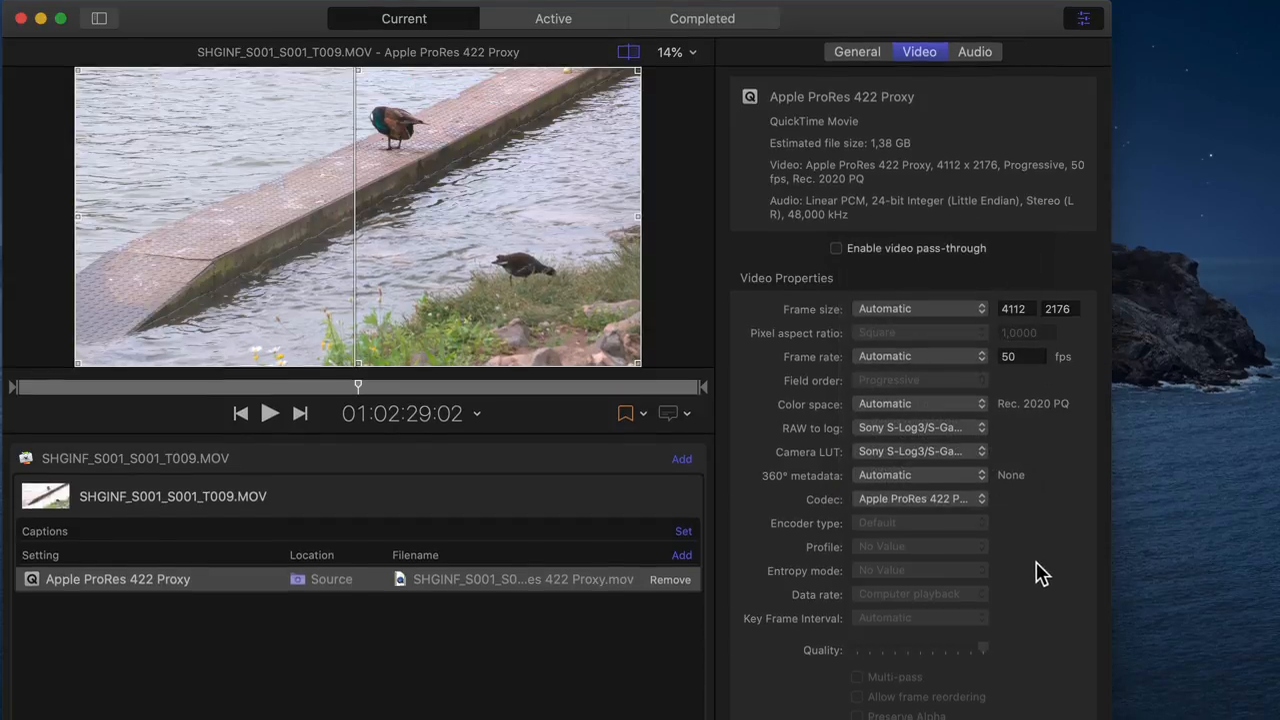
Step: Add a Custom LUT effect to the Proxy setting's video effects
{"action": "scroll", "scroll_direction": "down", "scroll_amount": 3}
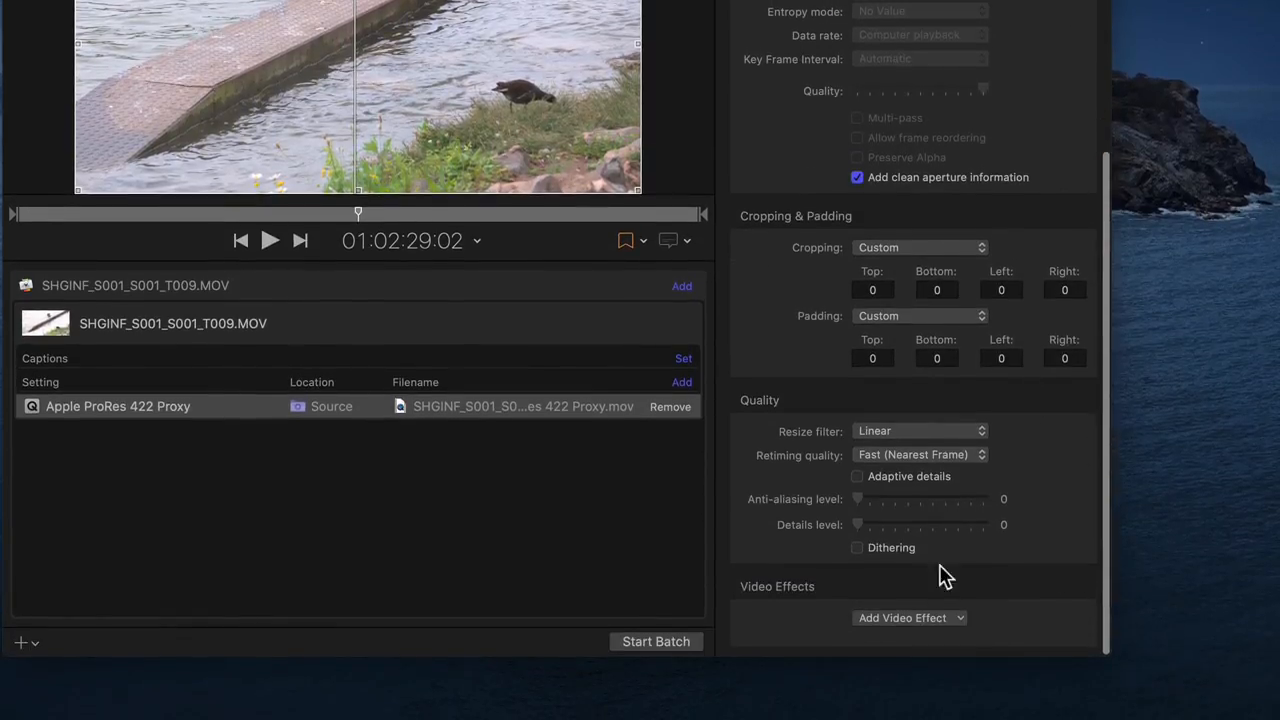
{"action": "left_click", "coordinate": [908, 617]}
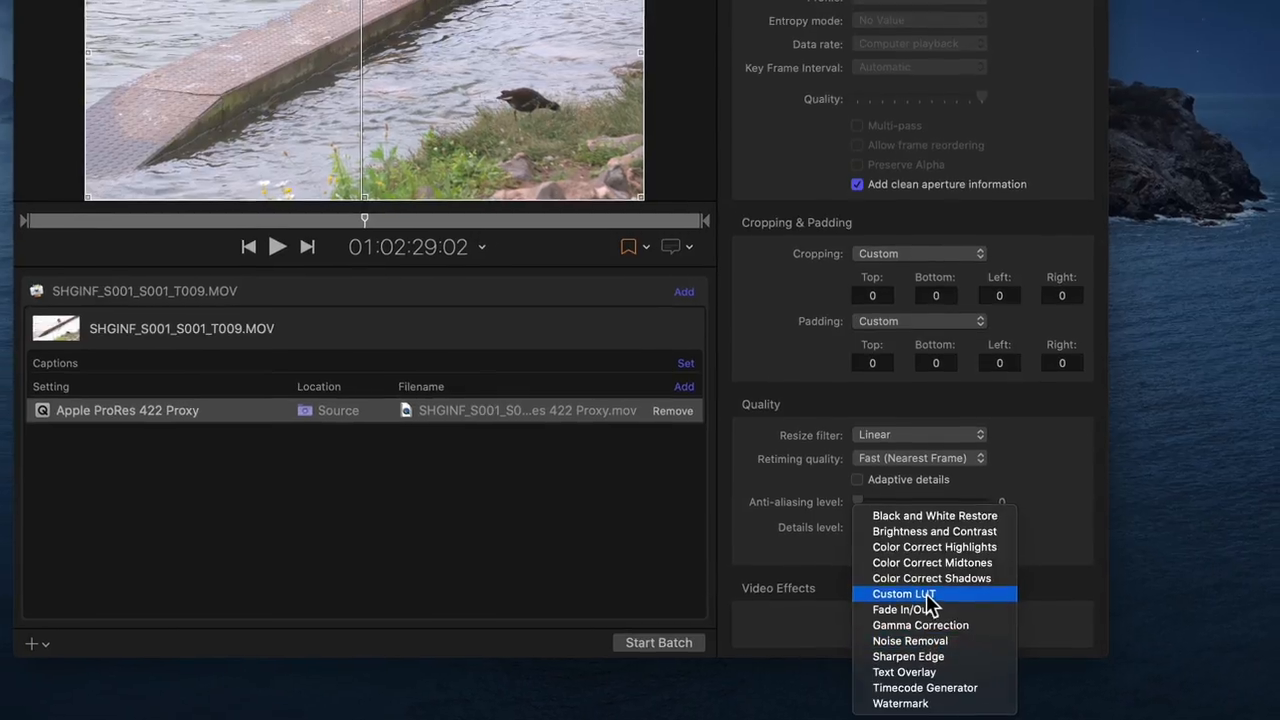
{"action": "left_click", "coordinate": [904, 593]}
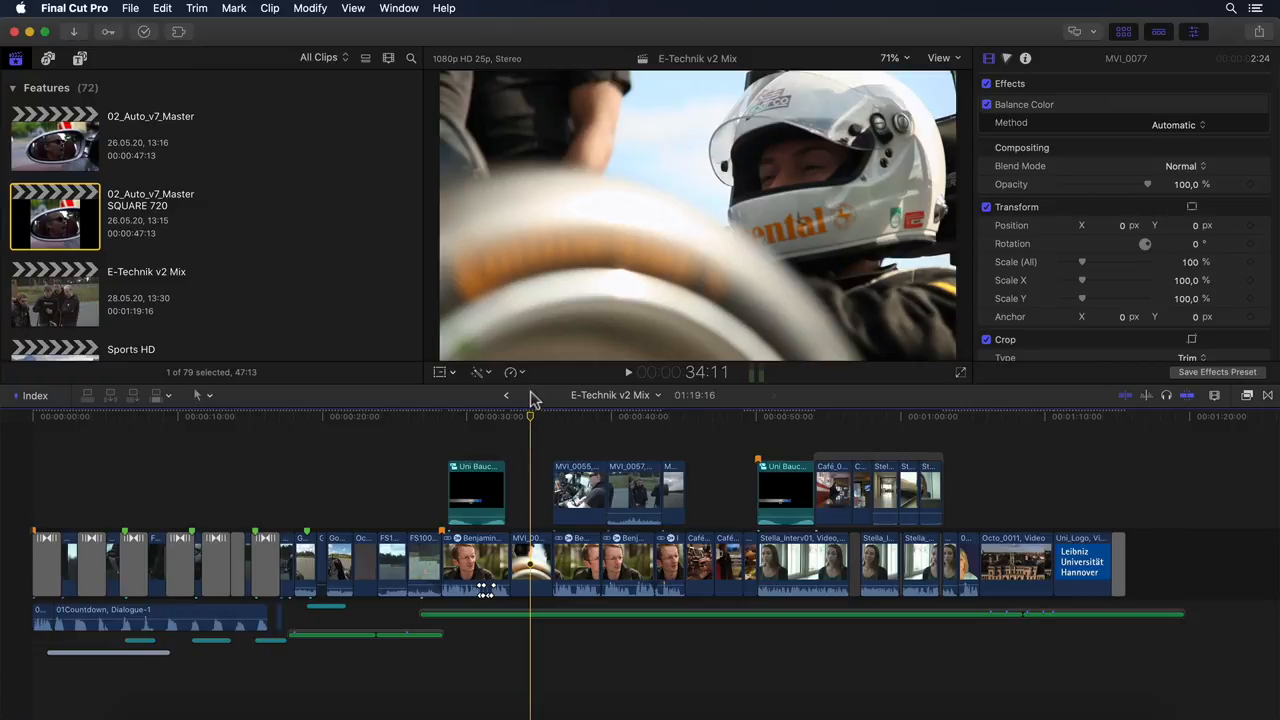
{"action": "mouse_move", "coordinate": [487, 406]}
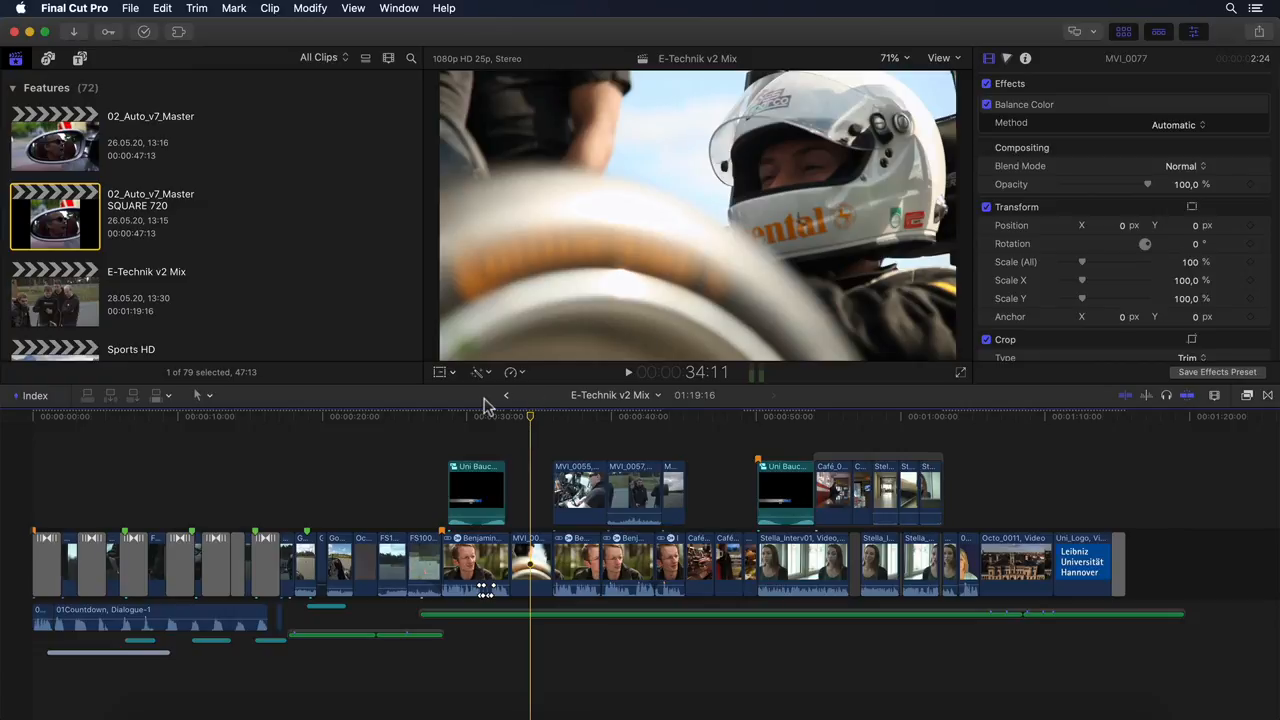
{"action": "mouse_move", "coordinate": [530, 410]}
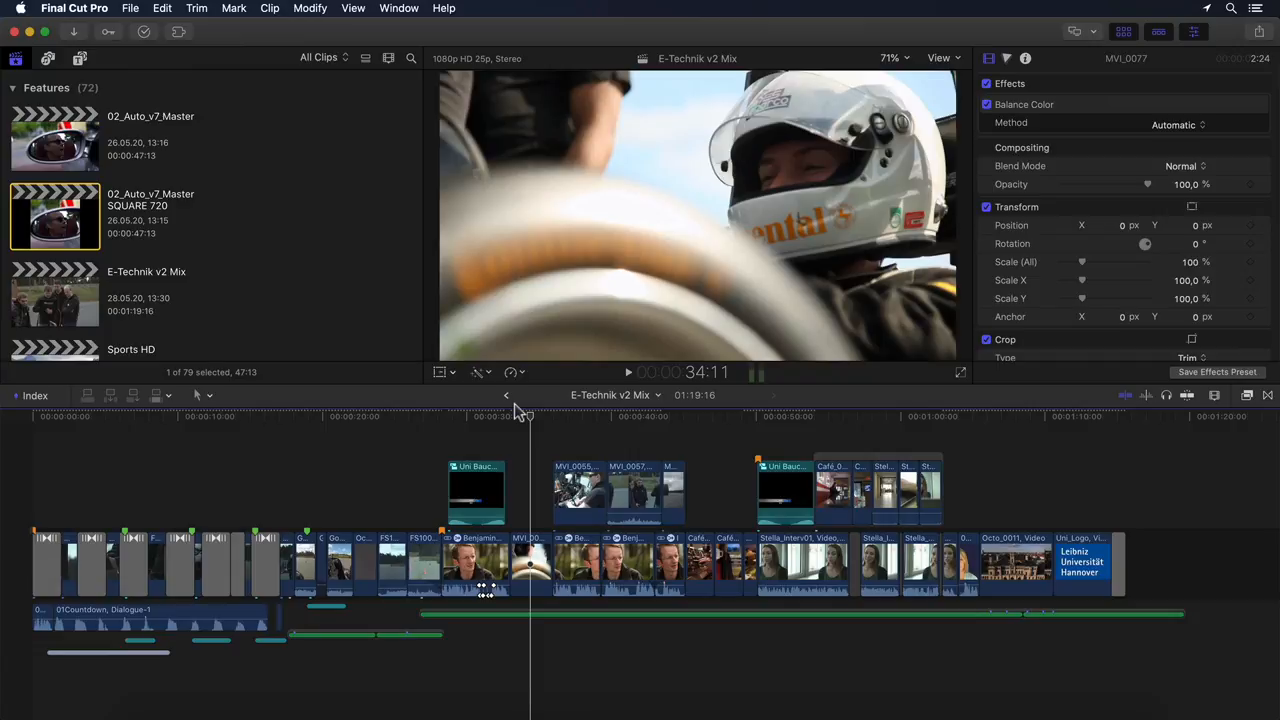
{"action": "mouse_move", "coordinate": [458, 404]}
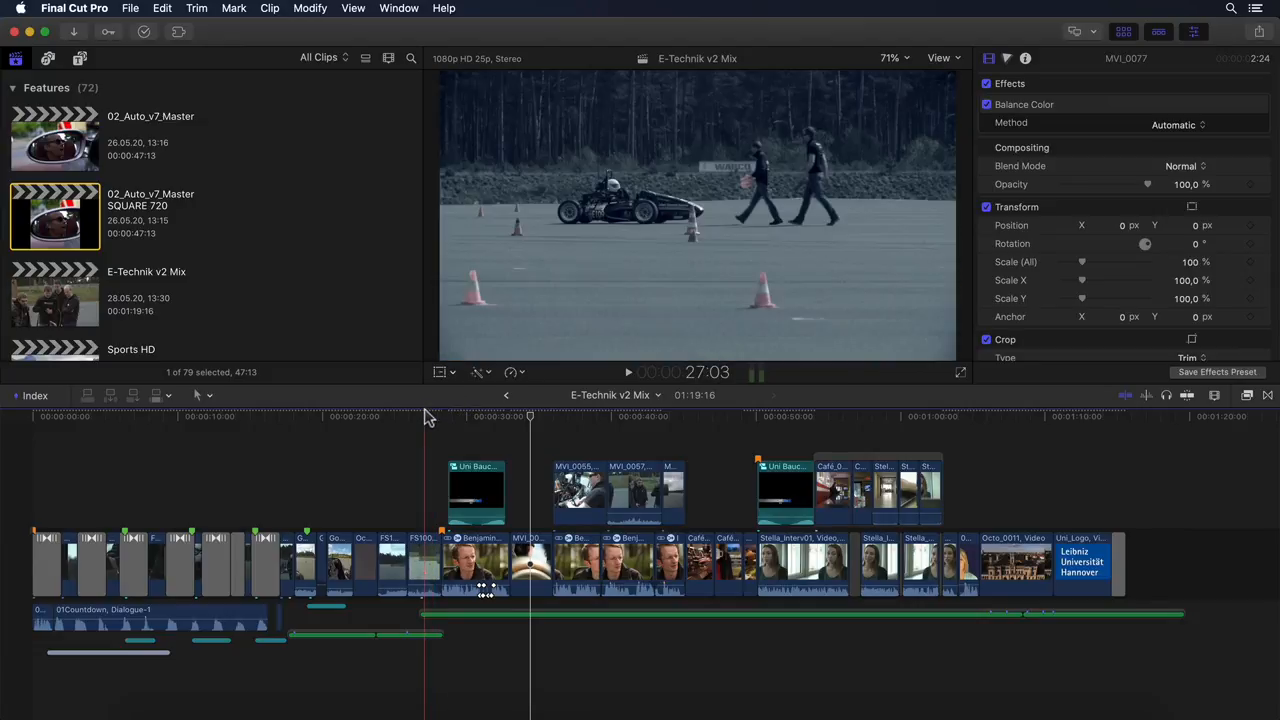
Step: Select the E-Technik v2 Mix project thumbnail in the Final Cut Pro browser
{"action": "left_click", "coordinate": [424, 565]}
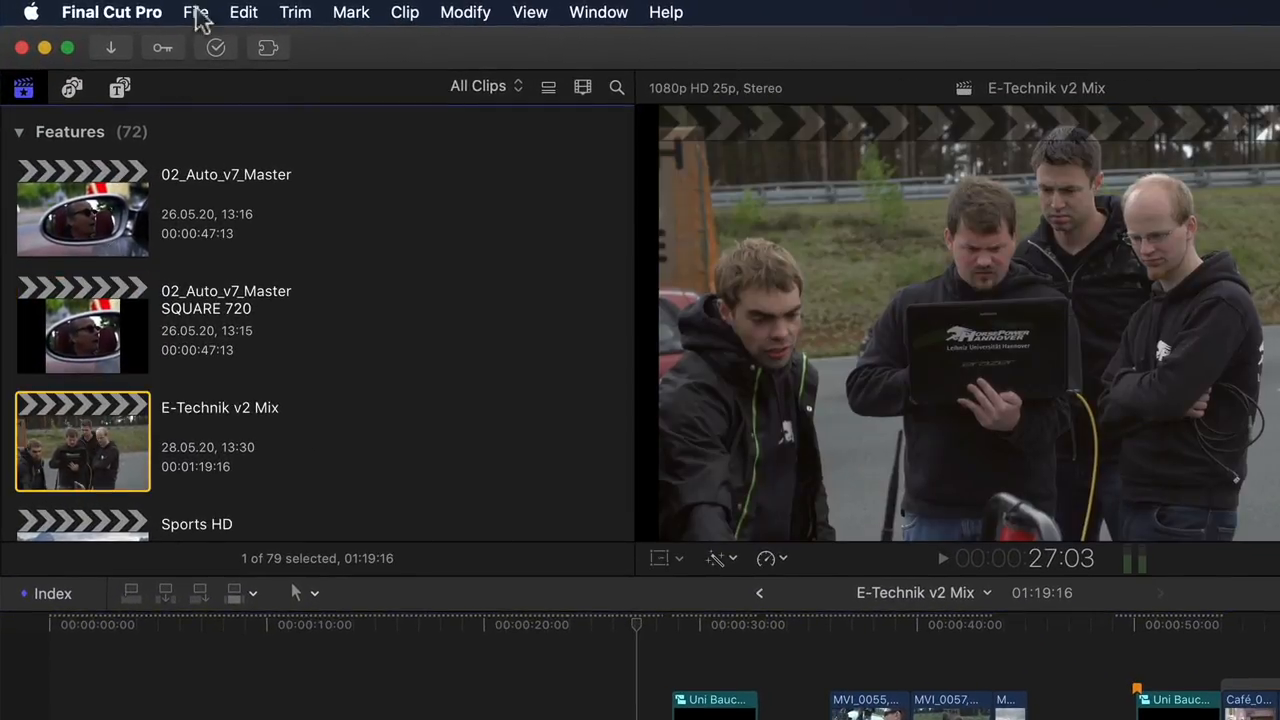
Step: Open the File menu to send E-Technik v2 Mix to Compressor
{"action": "left_click", "coordinate": [196, 12]}
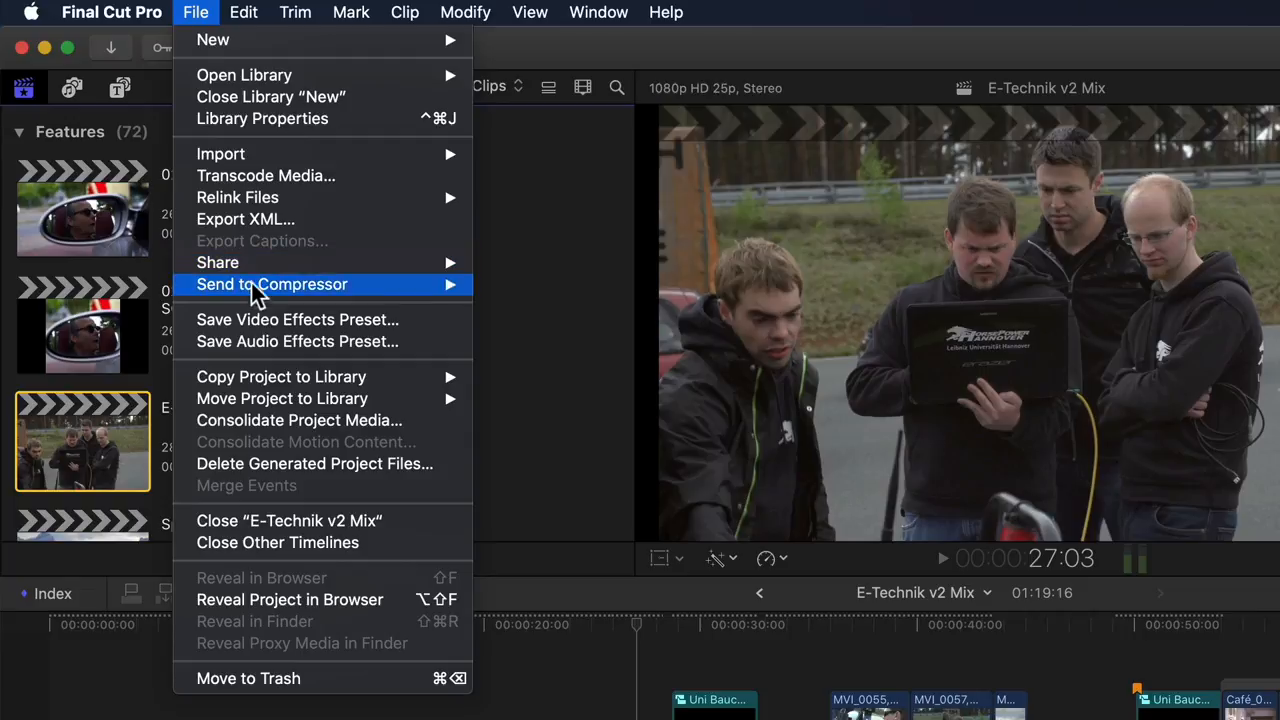
{"action": "mouse_move", "coordinate": [272, 284]}
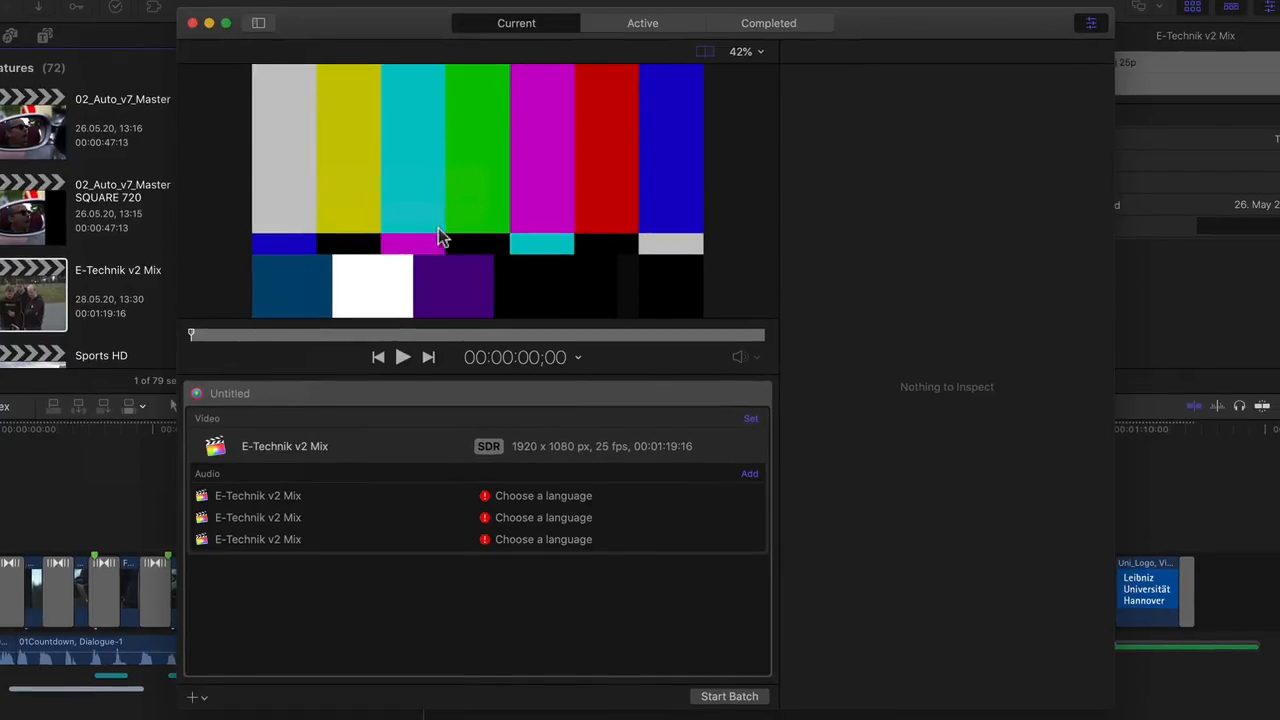
{"action": "mouse_move", "coordinate": [778, 408]}
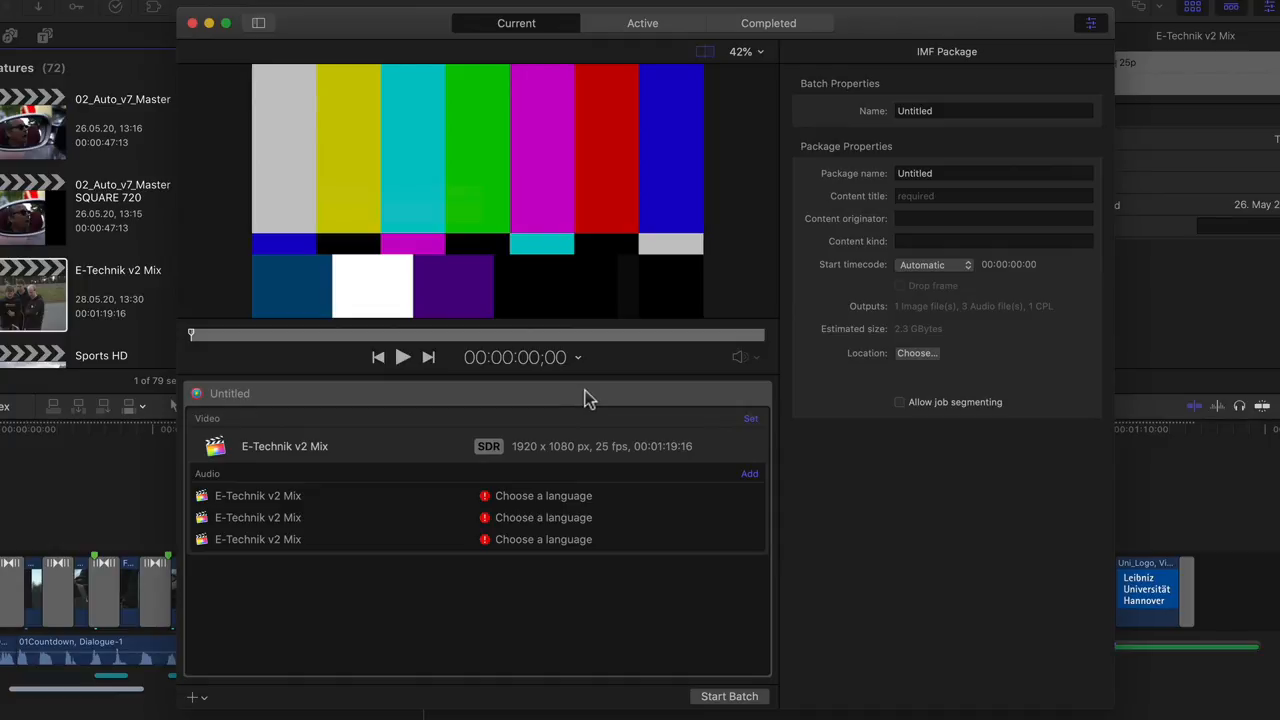
Step: Start processing the IMF package batch in Compressor
{"action": "left_click", "coordinate": [257, 495]}
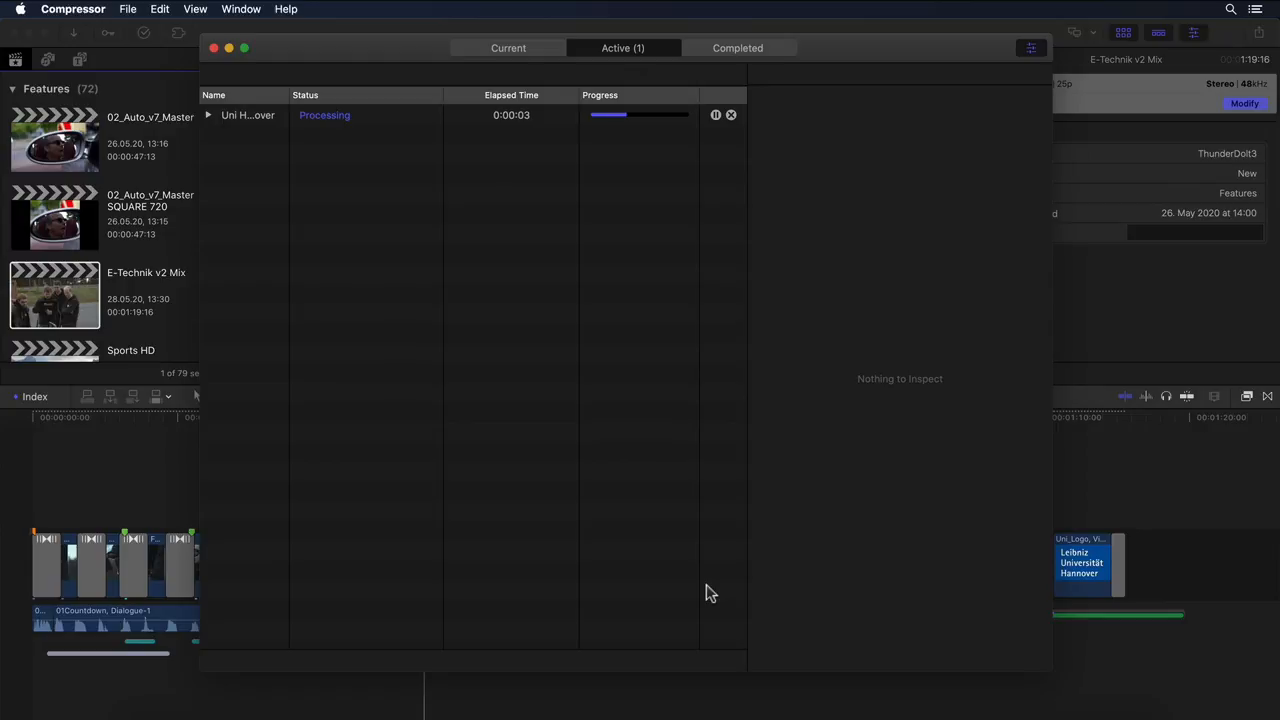
Step: Create a new IMF package from Compressor's File menu
{"action": "left_click", "coordinate": [128, 9]}
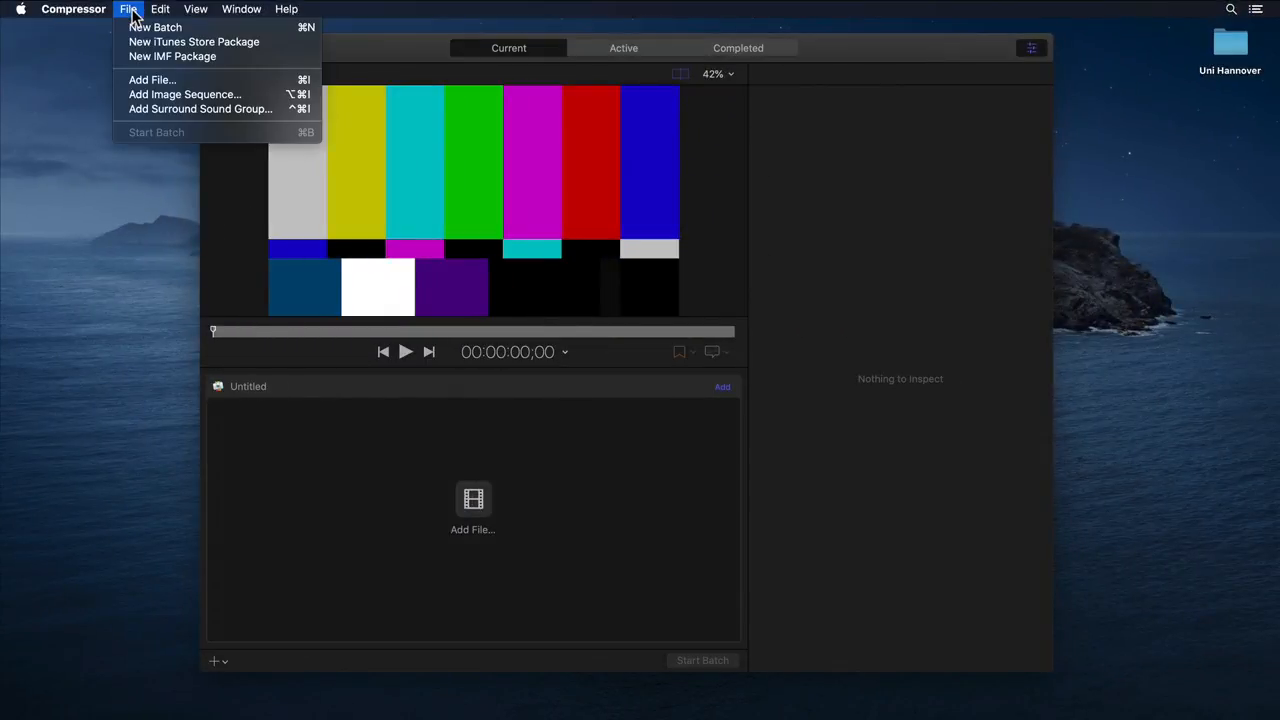
{"action": "mouse_move", "coordinate": [172, 56]}
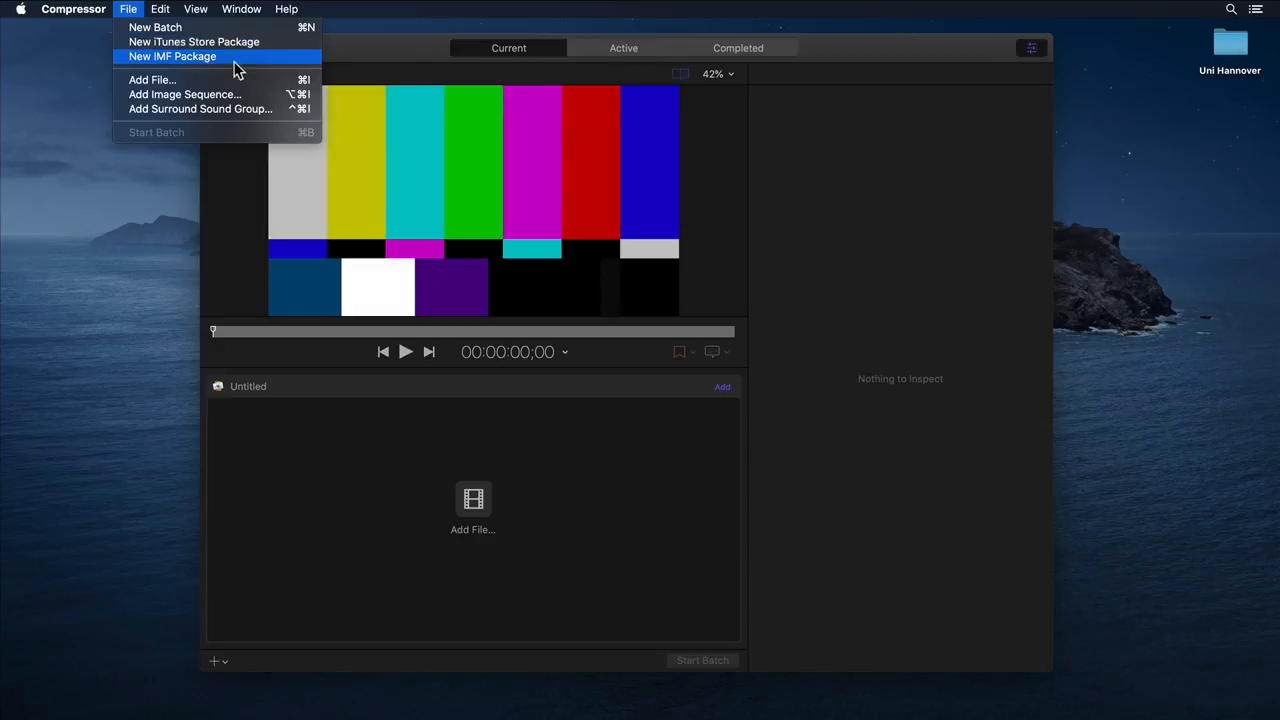
{"action": "mouse_move", "coordinate": [288, 64]}
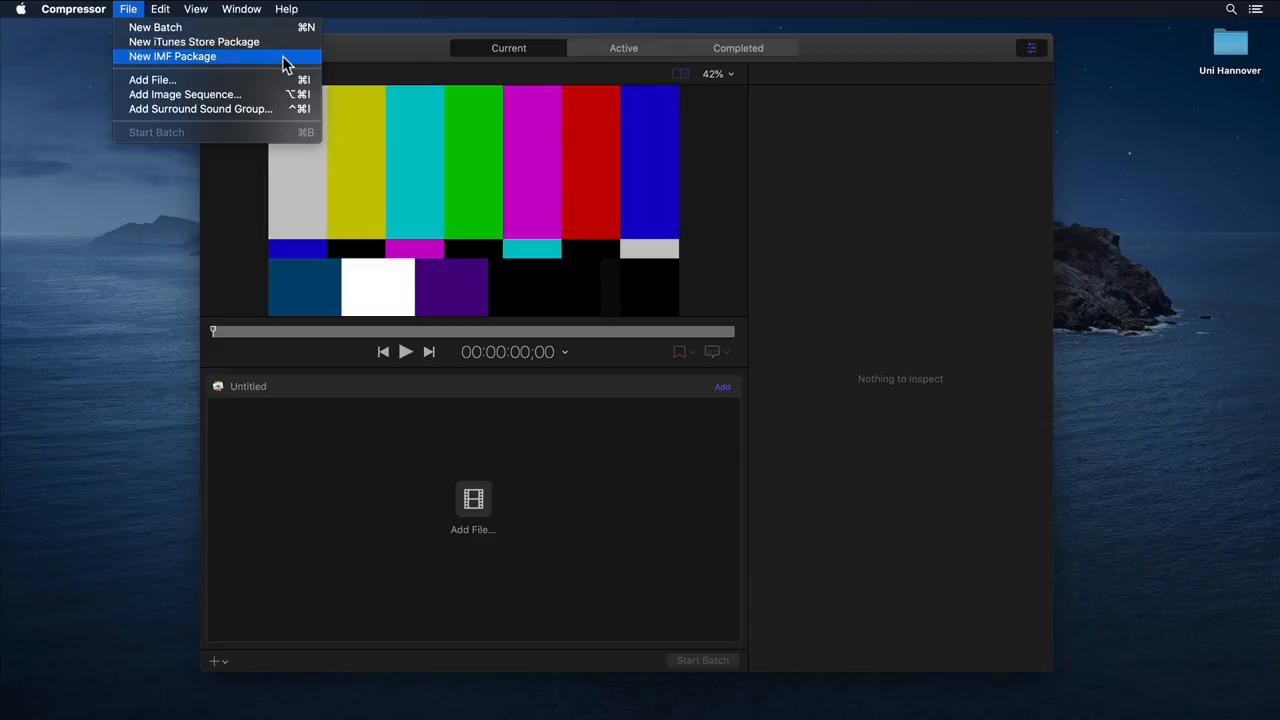
{"action": "left_click", "coordinate": [172, 56]}
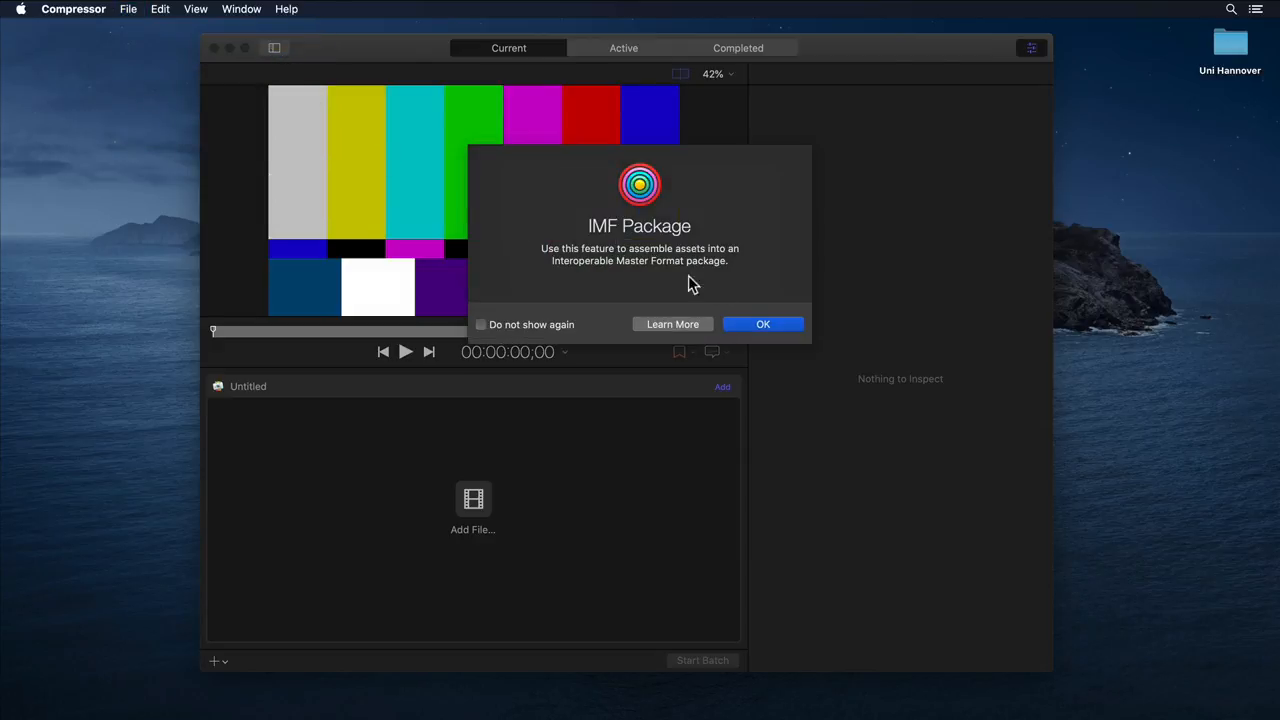